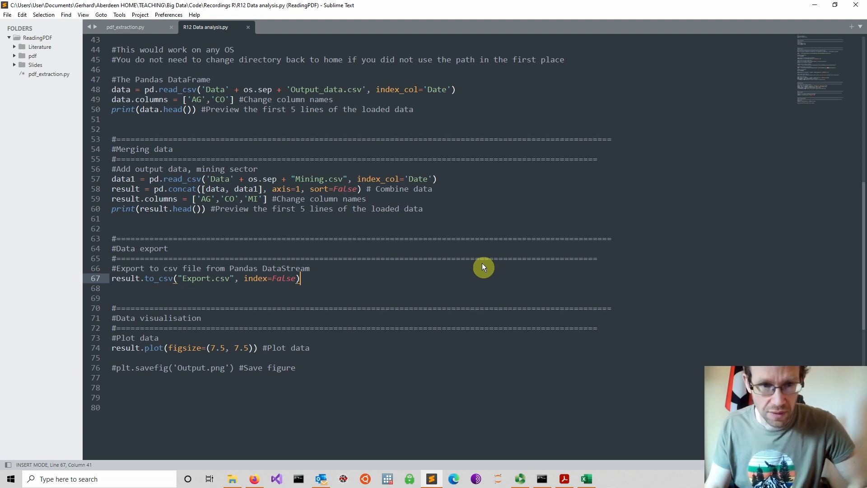
pyautogui.moveTo(238, 287)
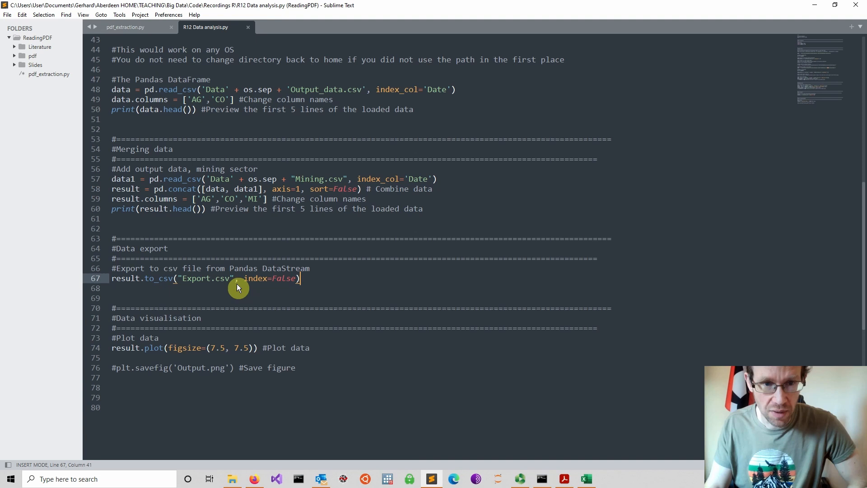
pyautogui.moveTo(311, 284)
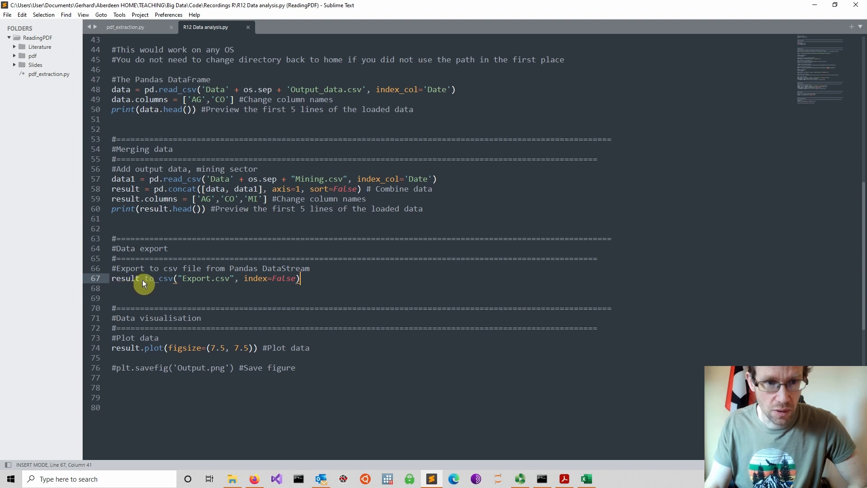
# Highlight the CSV-export code, then bring the Example.xlsx workbook to the front
pyautogui.moveTo(144, 278); pyautogui.dragTo(299, 278)
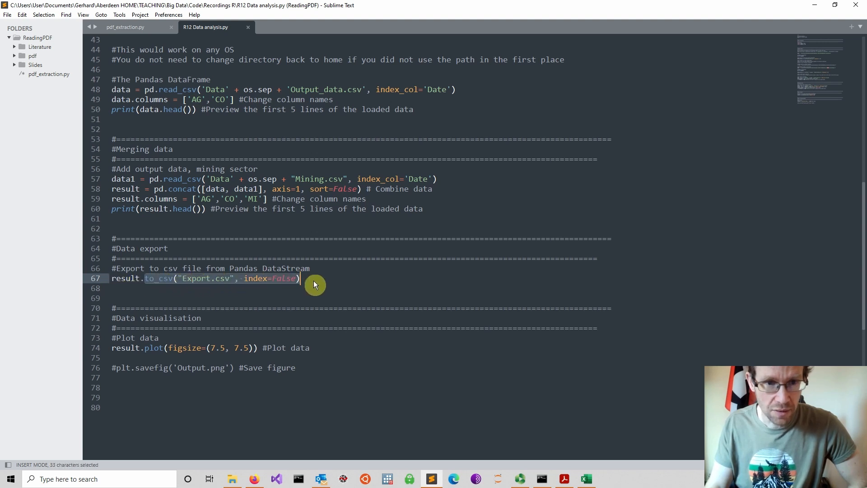
pyautogui.moveTo(162, 290)
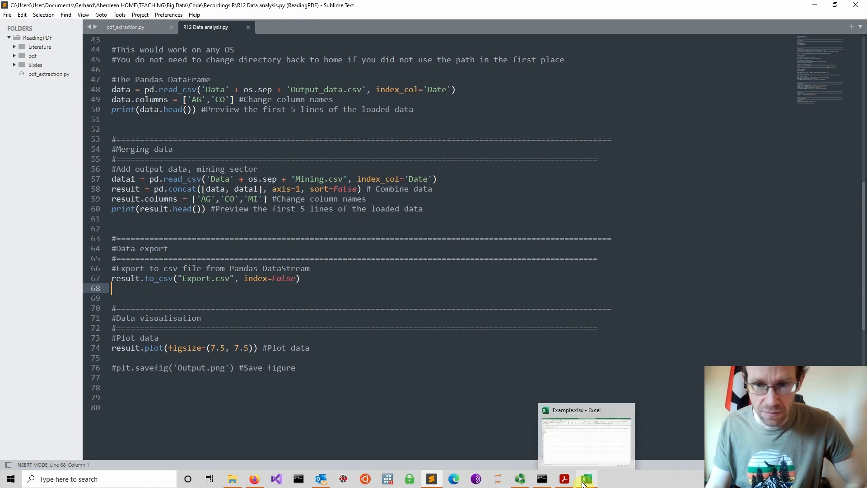
pyautogui.click(585, 479)
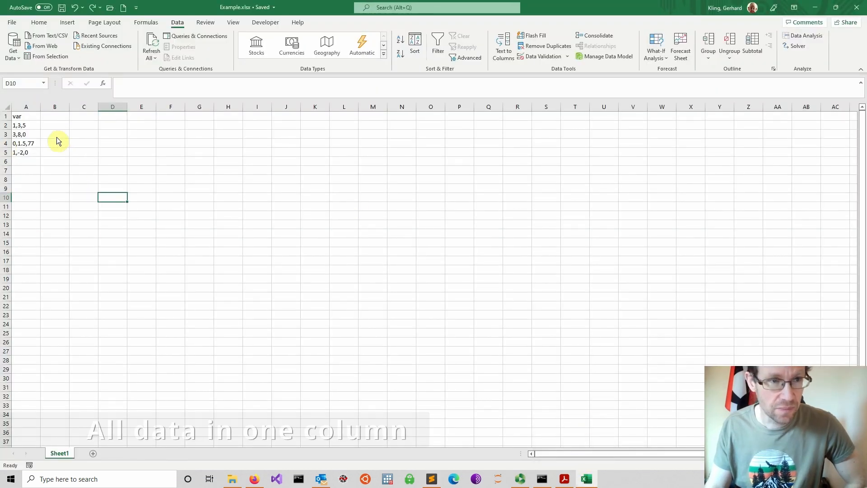
# Inspect the comma-joined values like 1,3,5 under var in column A
pyautogui.click(233, 22)
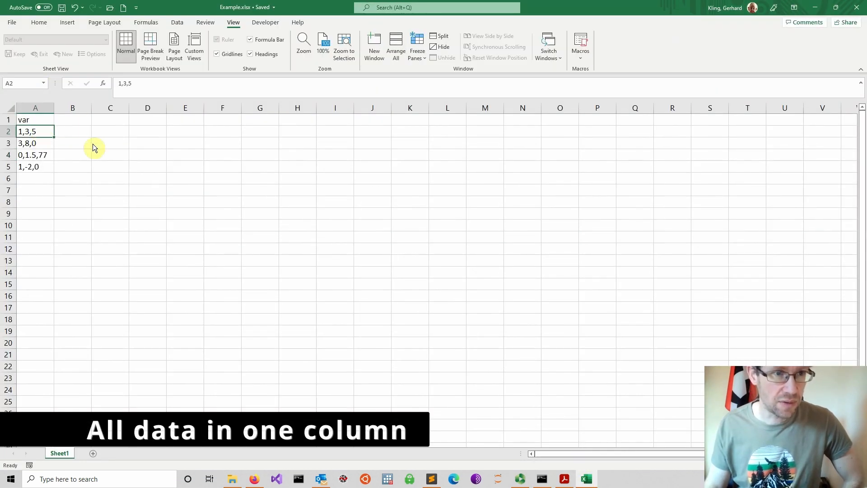
pyautogui.moveTo(143, 148)
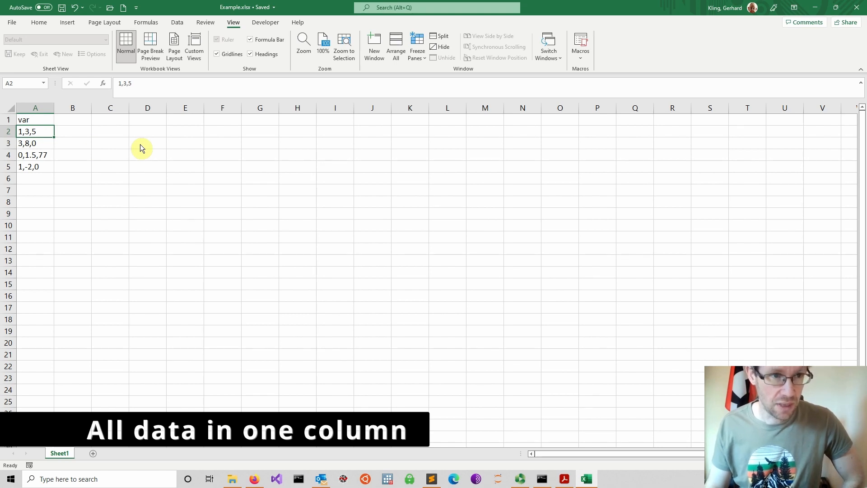
pyautogui.moveTo(48, 138)
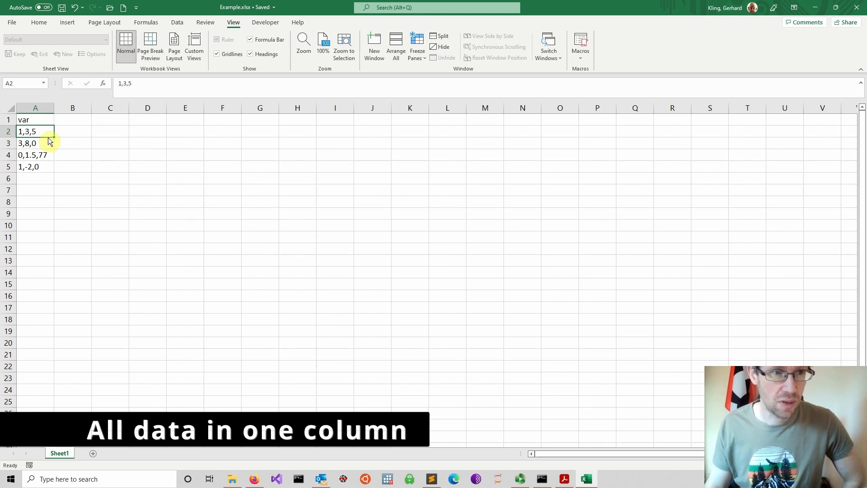
pyautogui.click(72, 132)
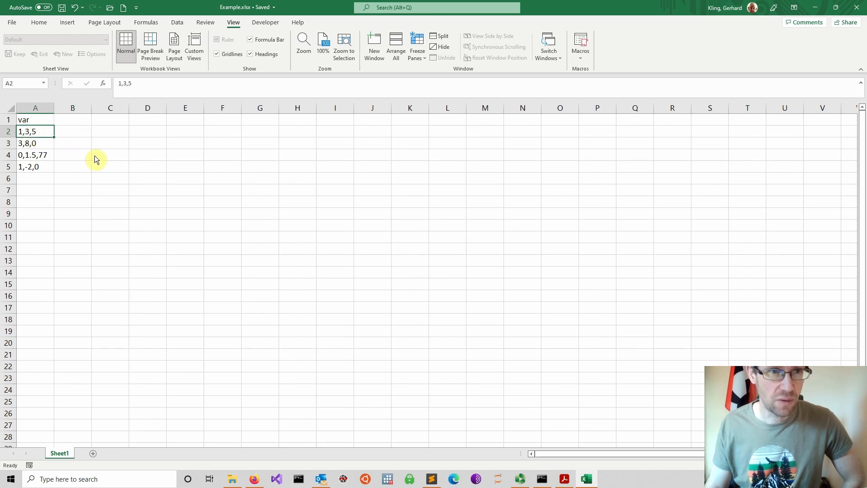
pyautogui.moveTo(49, 145)
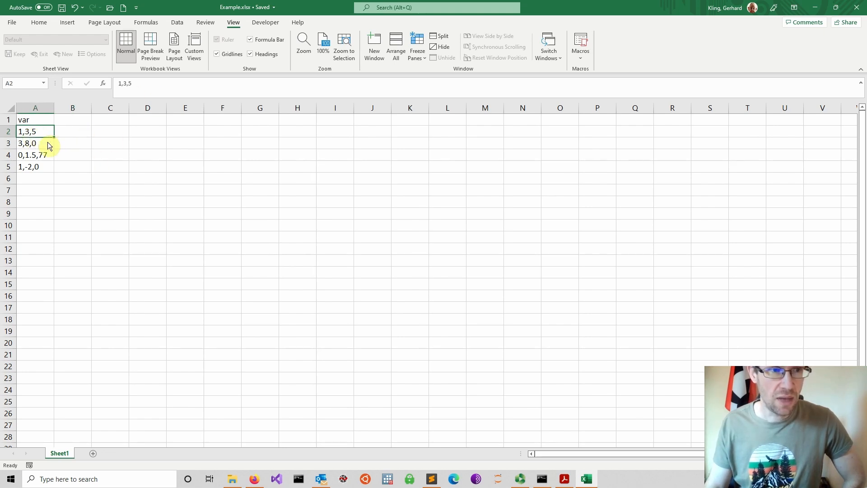
pyautogui.click(110, 166)
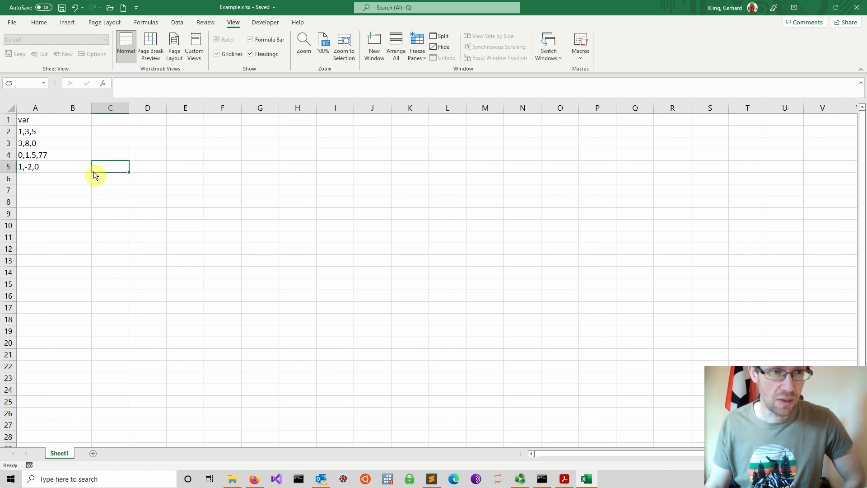
pyautogui.moveTo(144, 191)
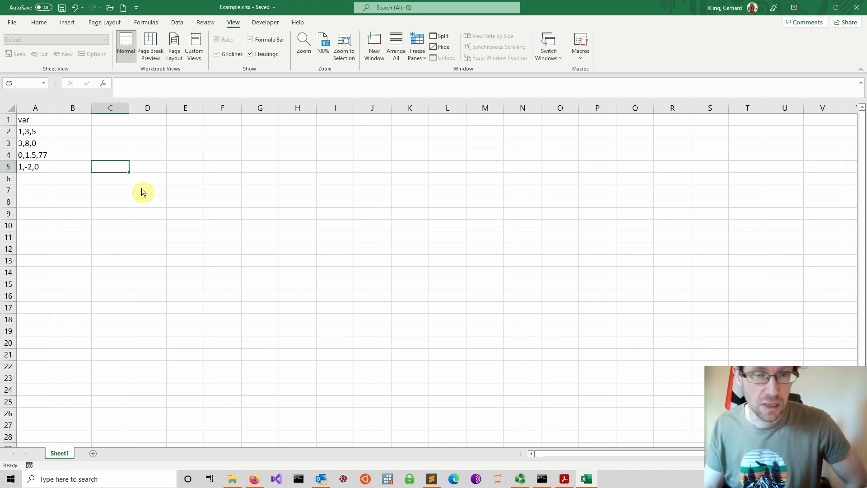
pyautogui.moveTo(150, 193)
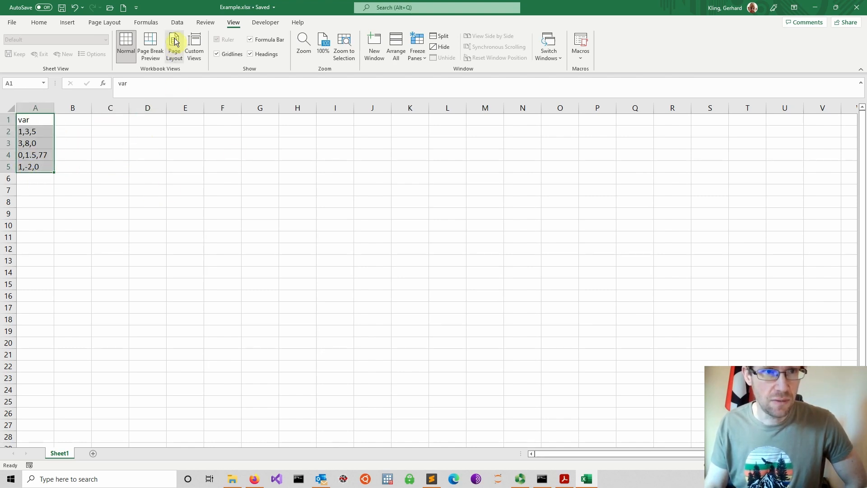
# Start Text to Columns on the selected var range from the Data tools
pyautogui.click(177, 22)
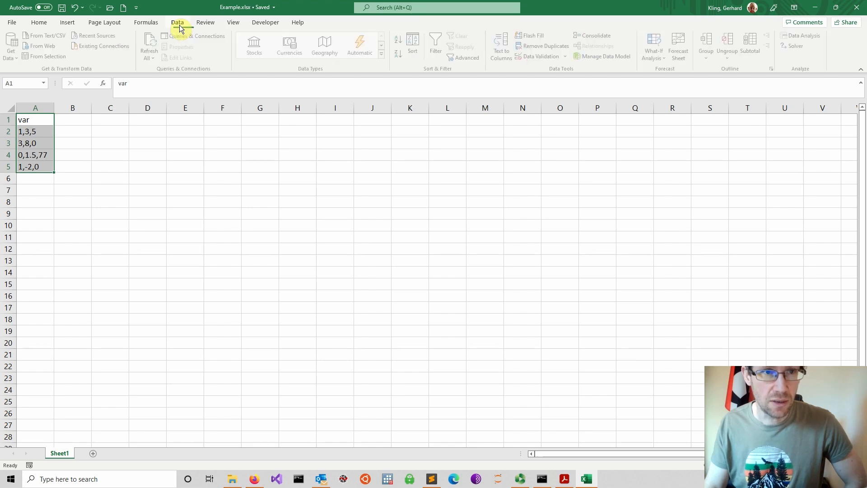
pyautogui.click(177, 22)
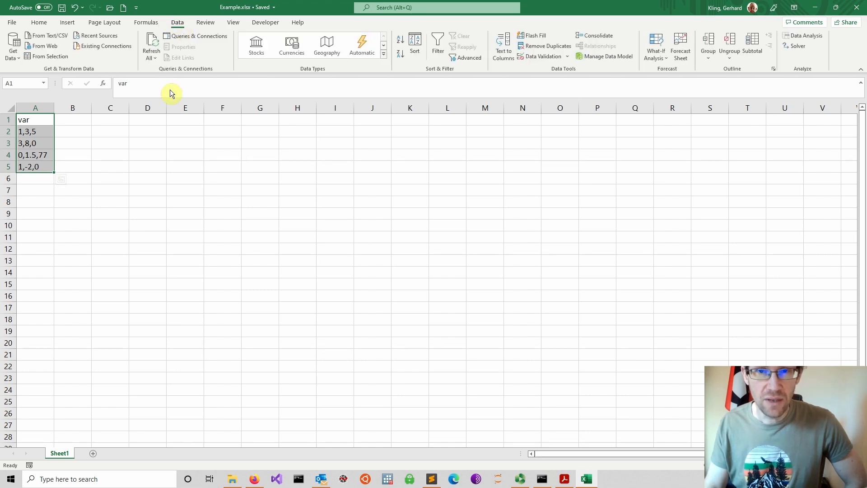
pyautogui.moveTo(507, 59)
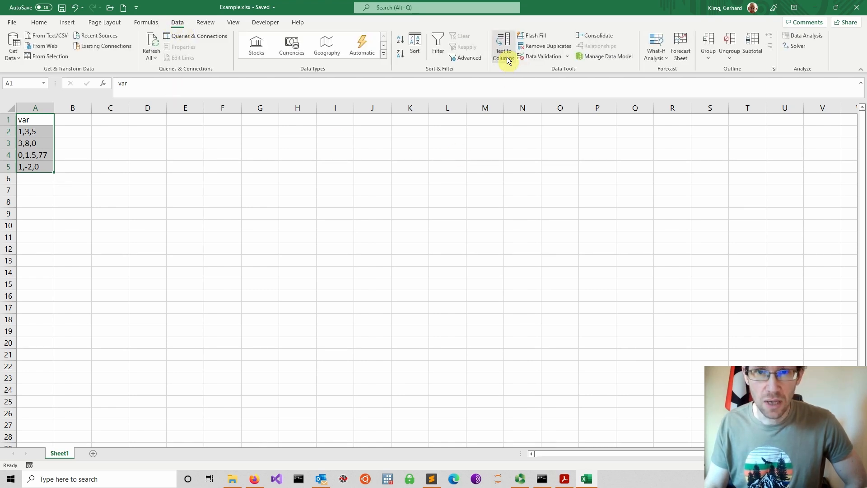
pyautogui.click(504, 46)
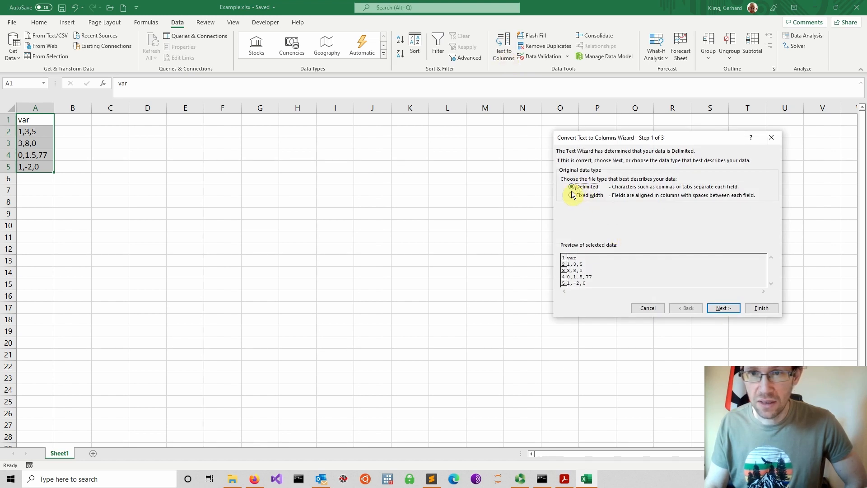
# Split the delimited var values at commas into numeric columns A–C, e.g. 1, 3, 5
pyautogui.click(722, 308)
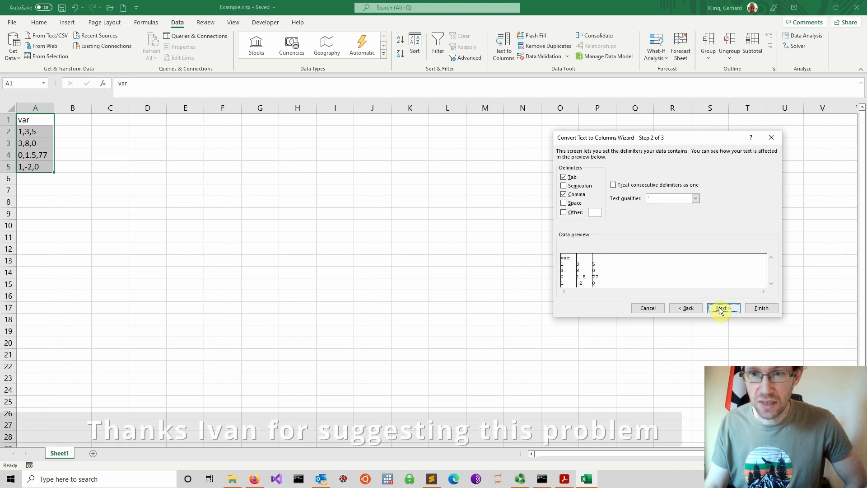
pyautogui.click(564, 193)
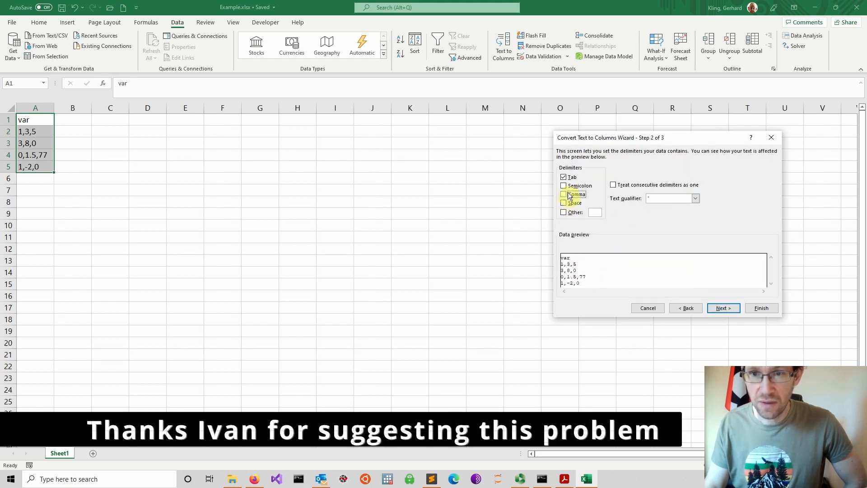
pyautogui.click(563, 194)
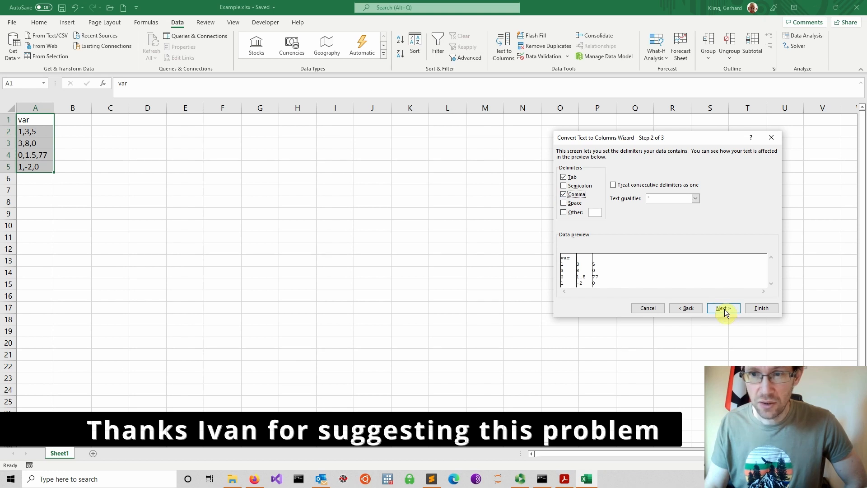
pyautogui.click(761, 308)
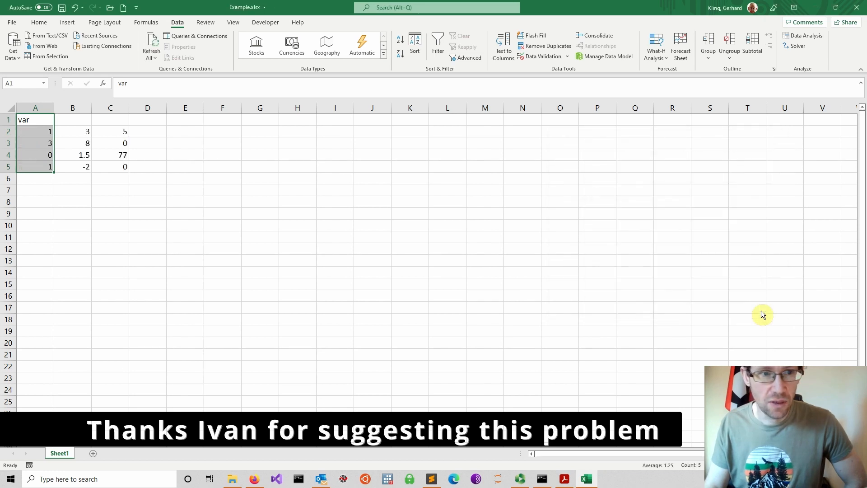
pyautogui.click(221, 248)
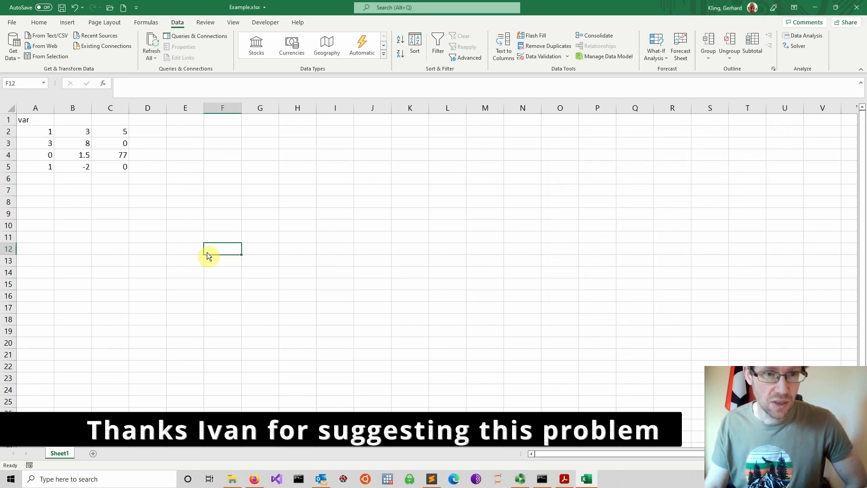